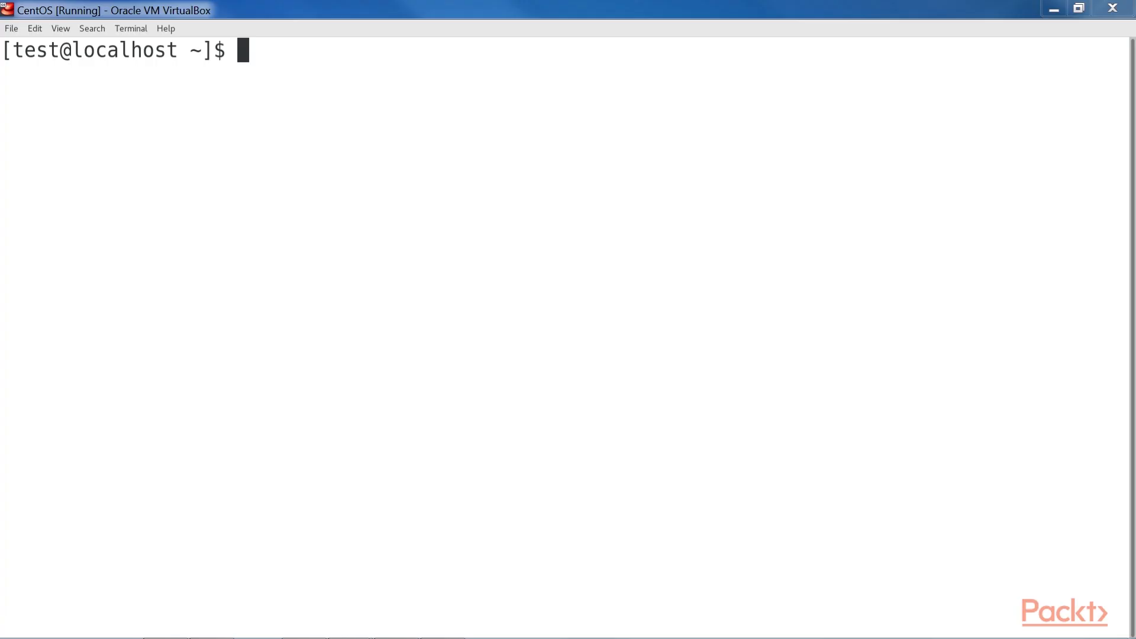
List the current user's groups with the groups command, confirming test and wheel membership.
text(group)
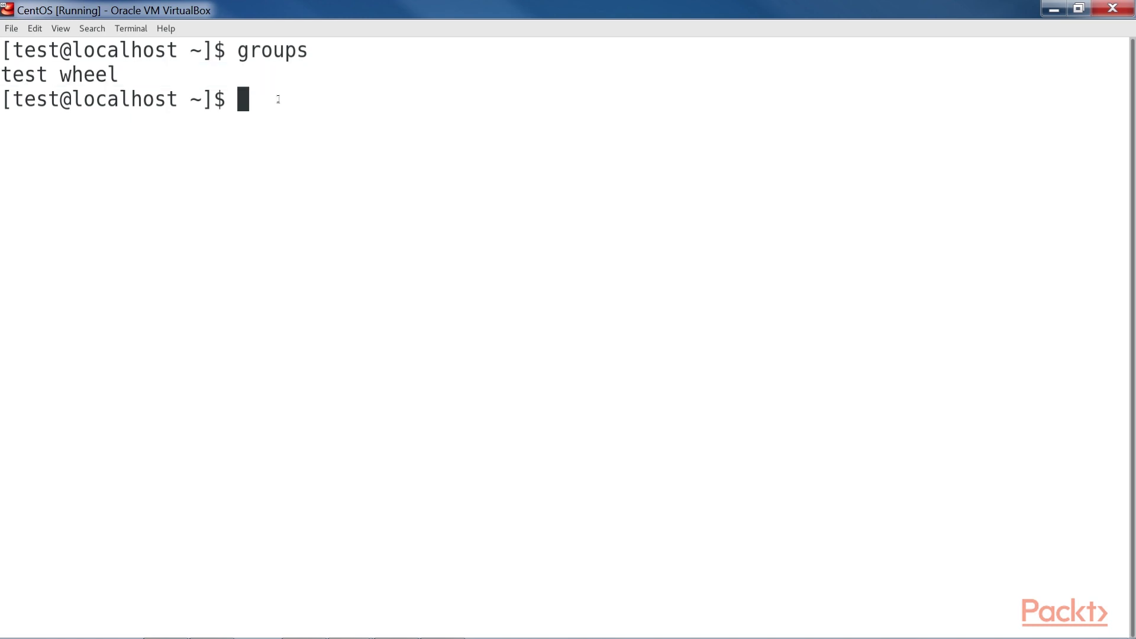
Review the %wheel ALL=(ALL) ALL rule in sudoers via sudo visudo and quit without changes.
text(sudo visu)
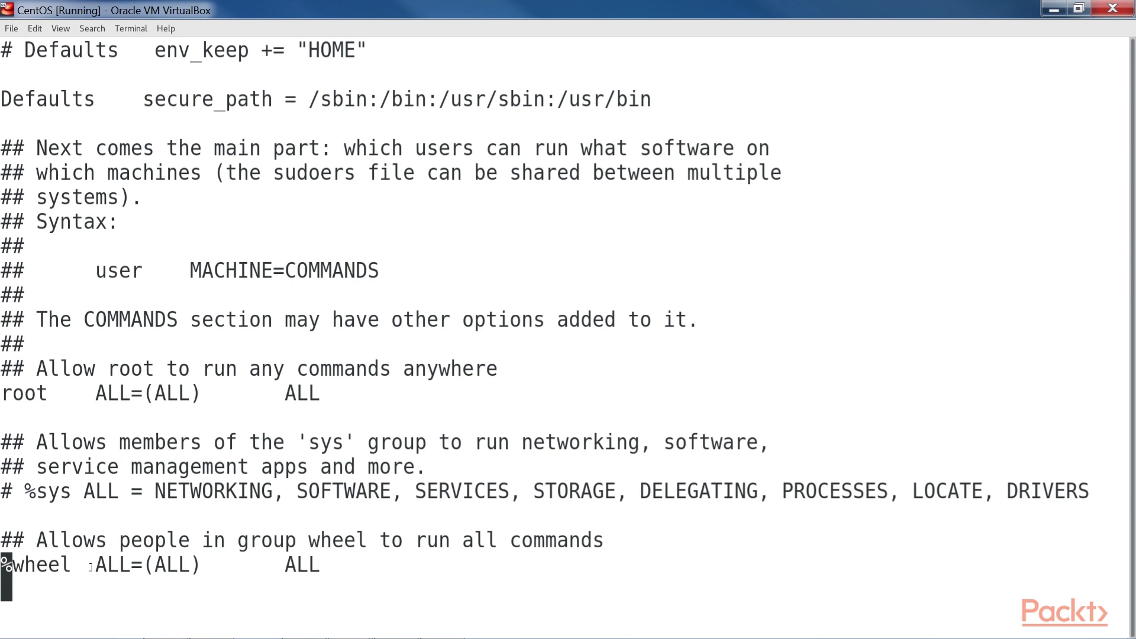
drag(96, 564, 320, 565)
text(sudo usermod -a -G)
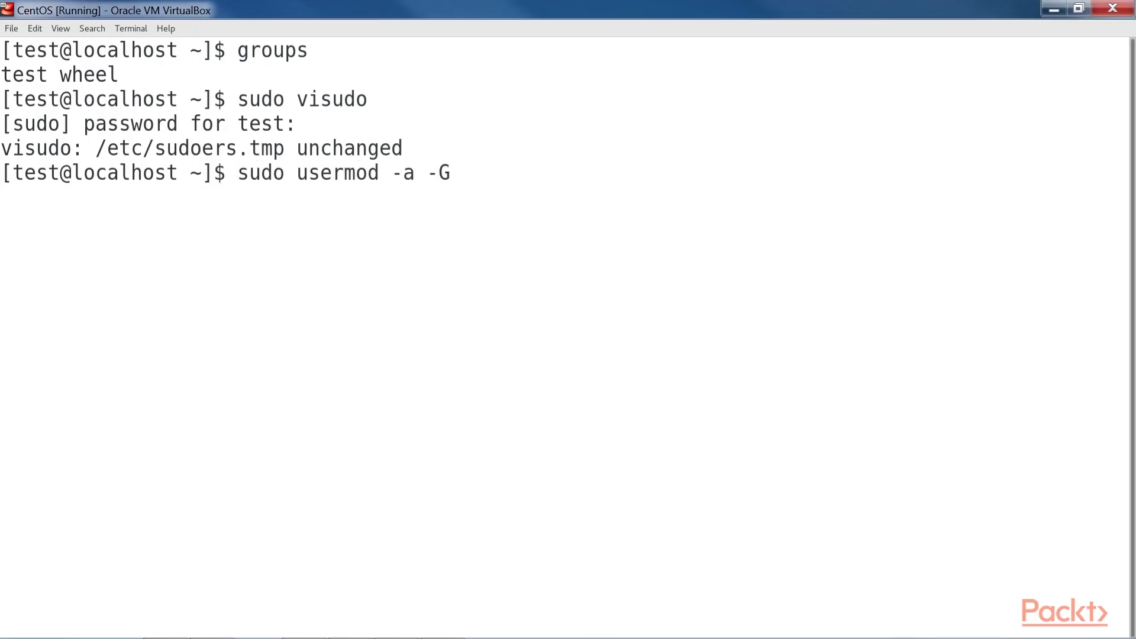
Add existing user maggie to the wheel group with sudo usermod -a -G wheel maggie.
text(wheel maggie)
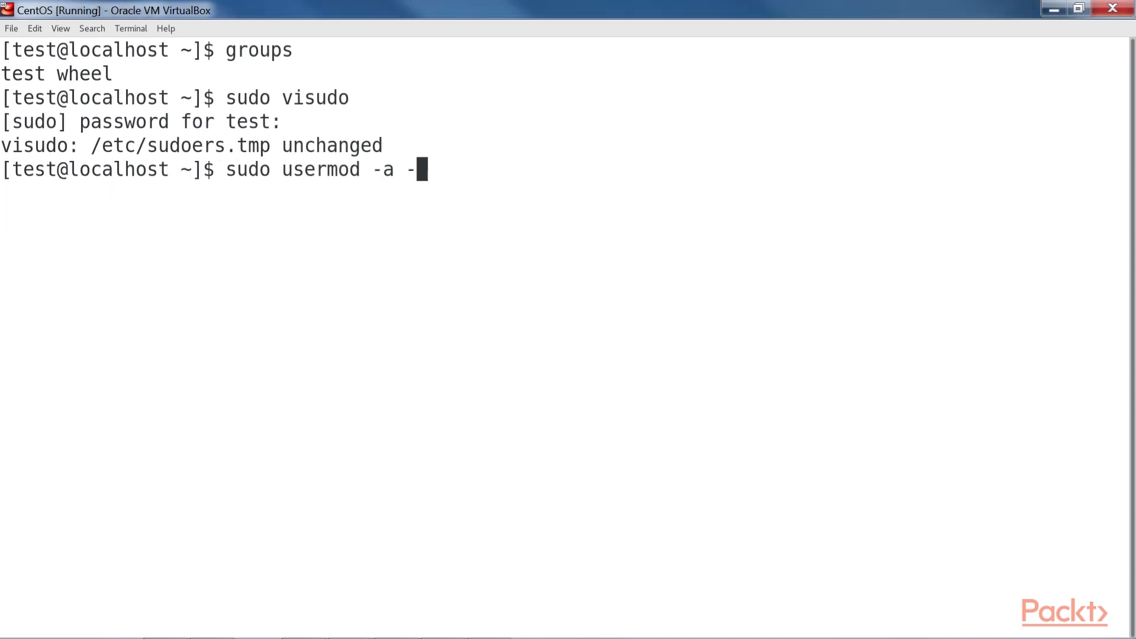
text(G wheel maggie)
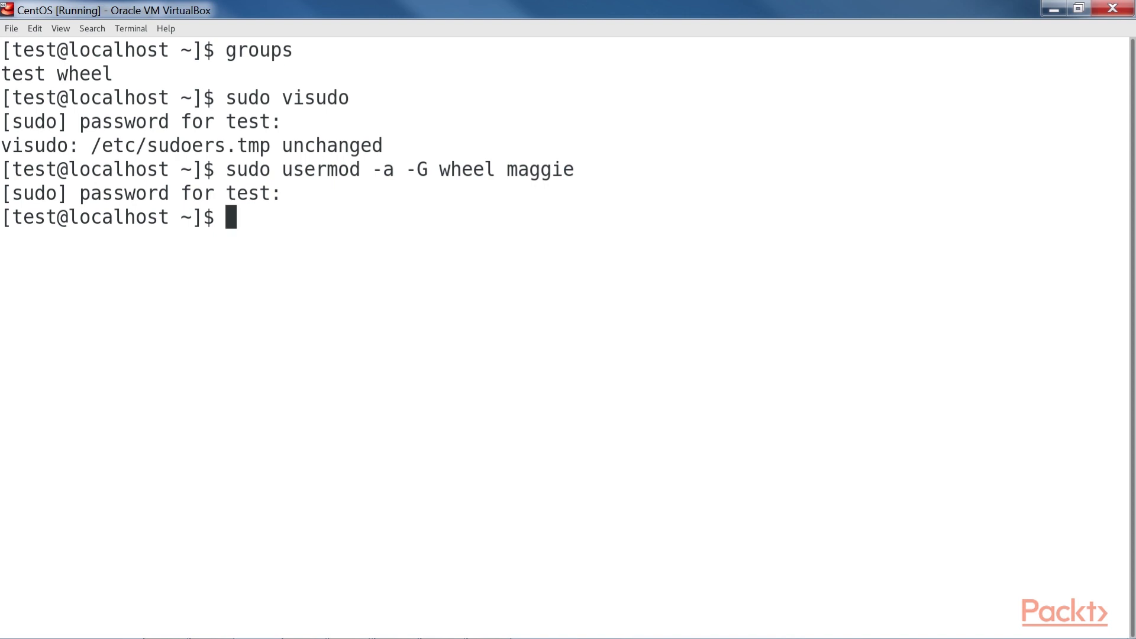
Create user frank as a wheel member with sudo useradd -G wheel frank.
text(sudo useradd)
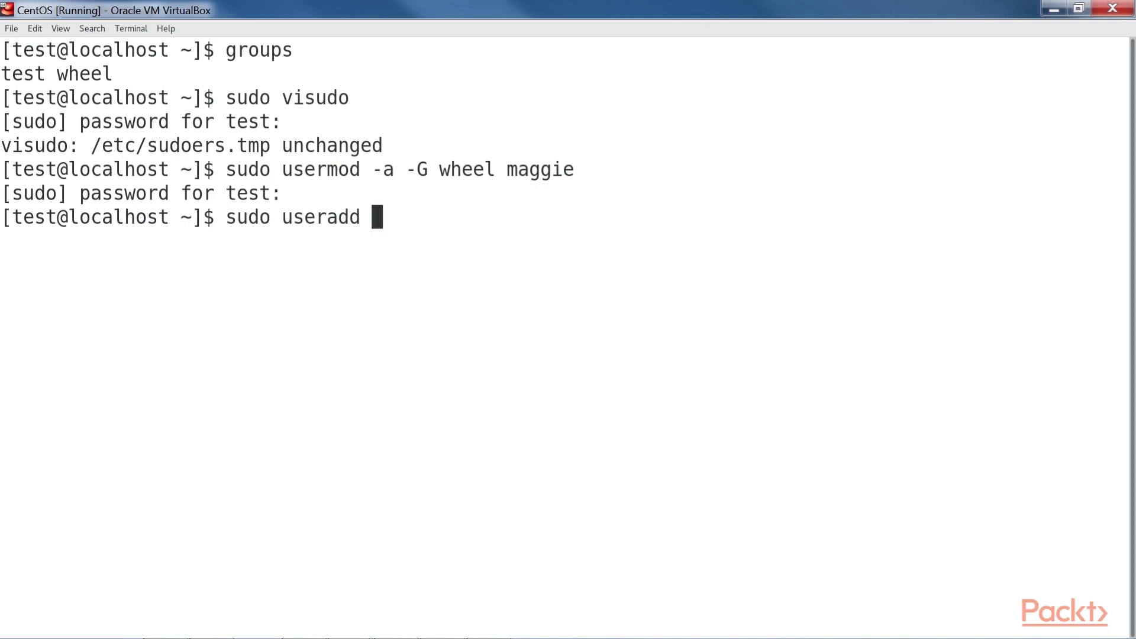
text(-G wheel f)
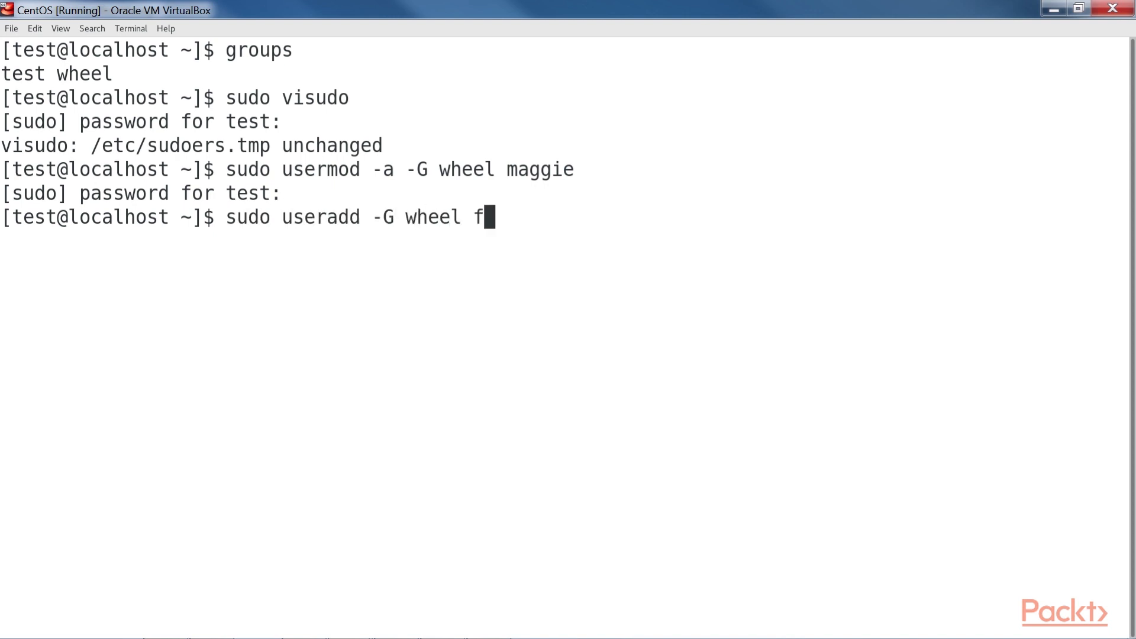
text(rank)
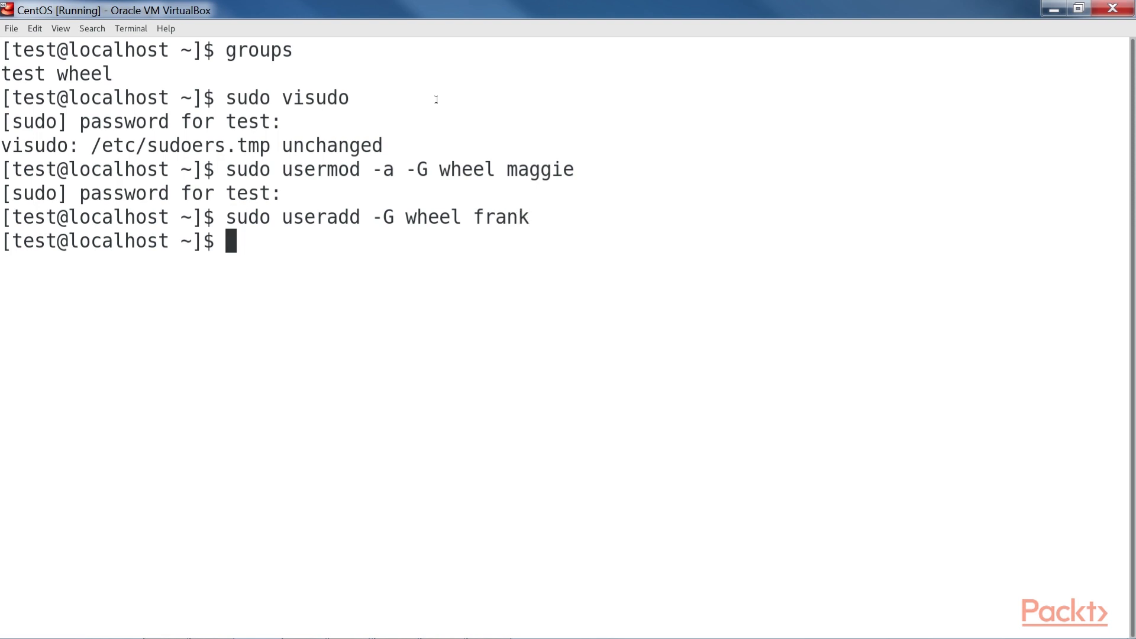
double_click(320, 217)
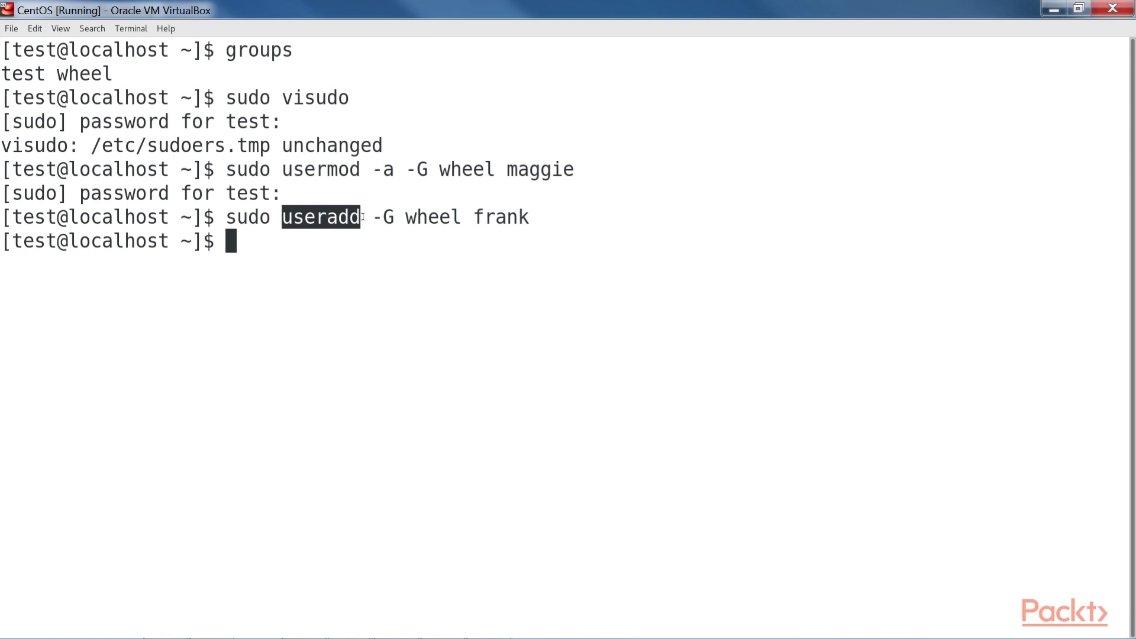
mouse_move(654, 399)
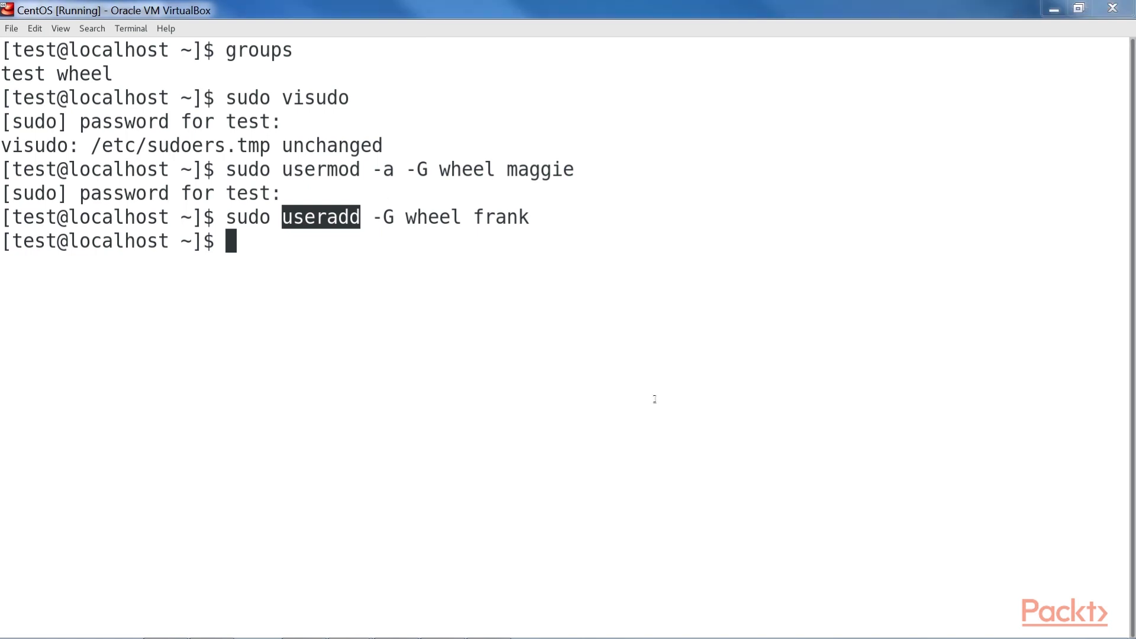
Compose sudo useradd -G wheel -m -d /home/fra... for a new user, then reopen sudoers with sudo visudo.
text(sudo us)
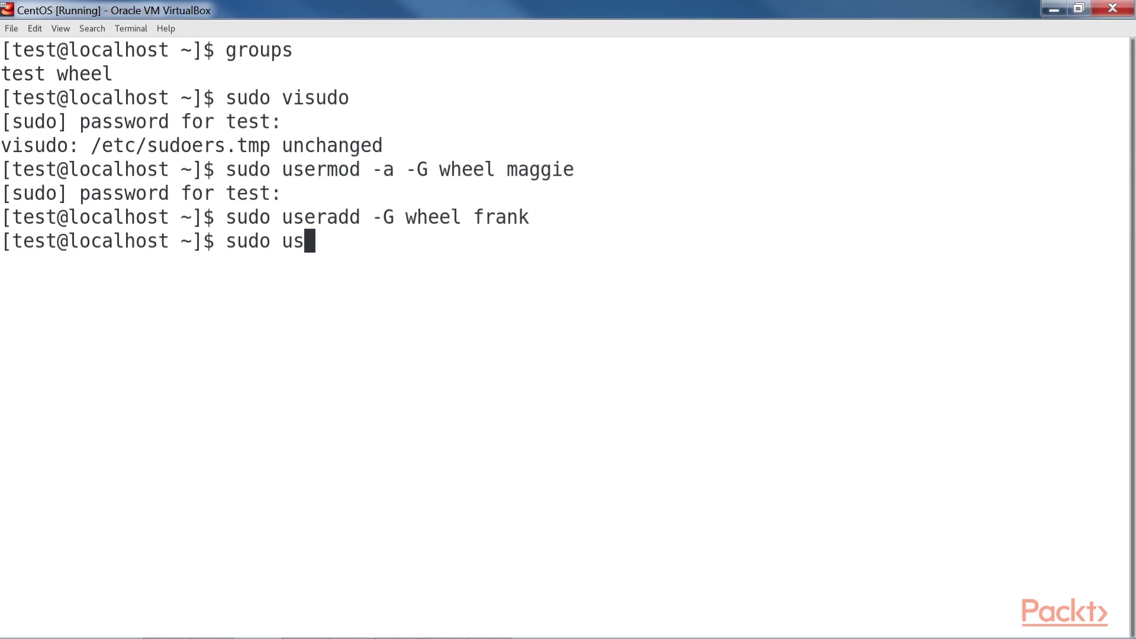
text(eradd -G)
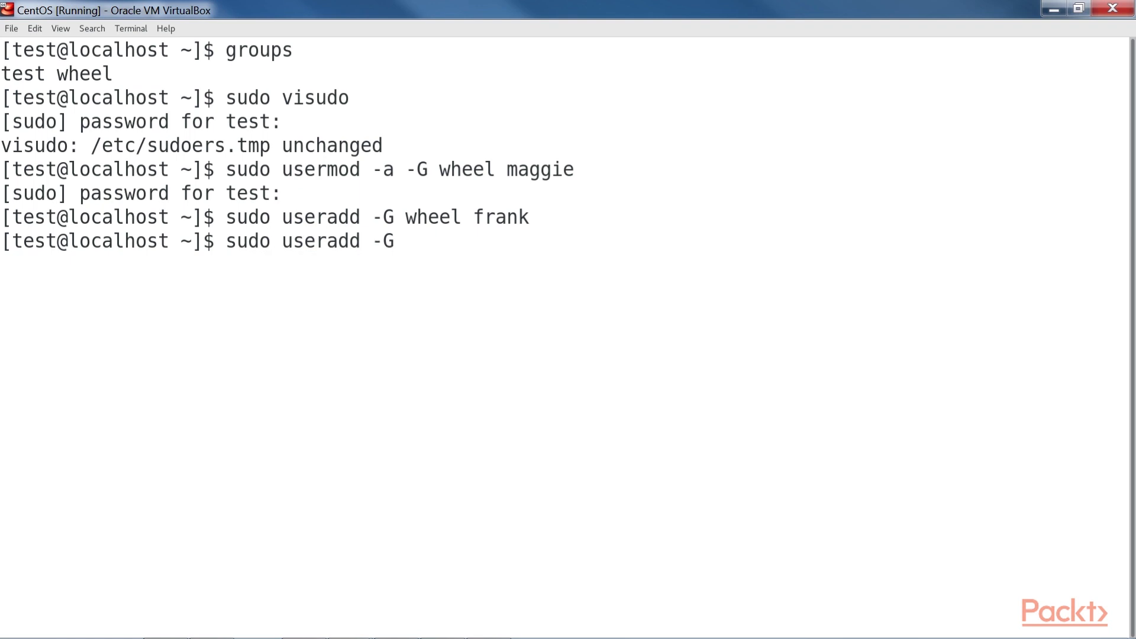
text(wheel -m -)
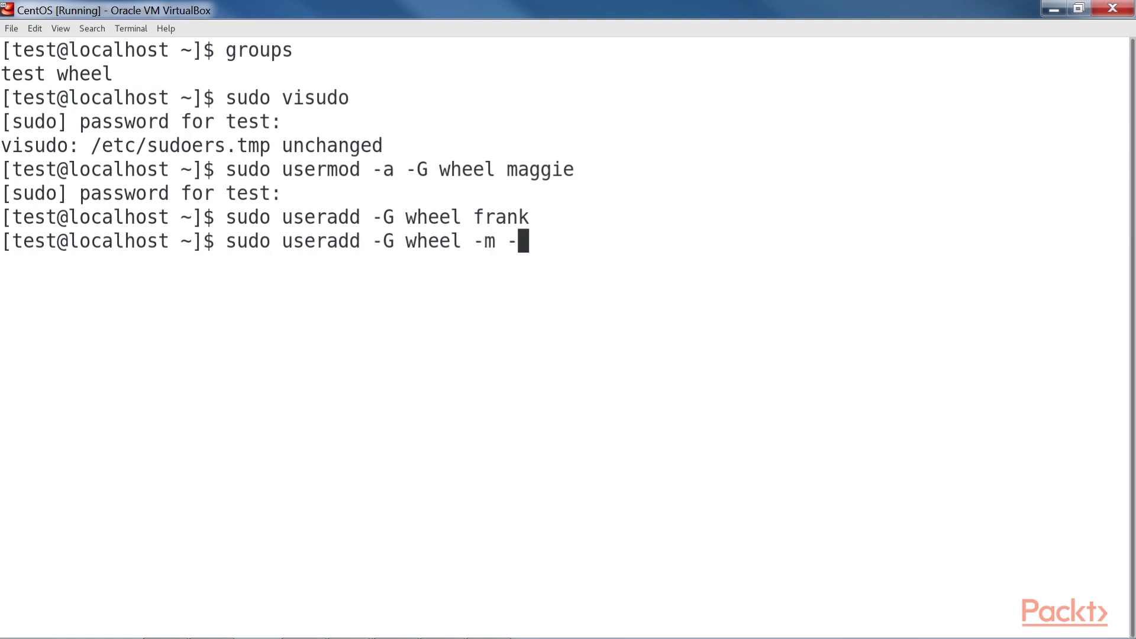
text(d /home/fra)
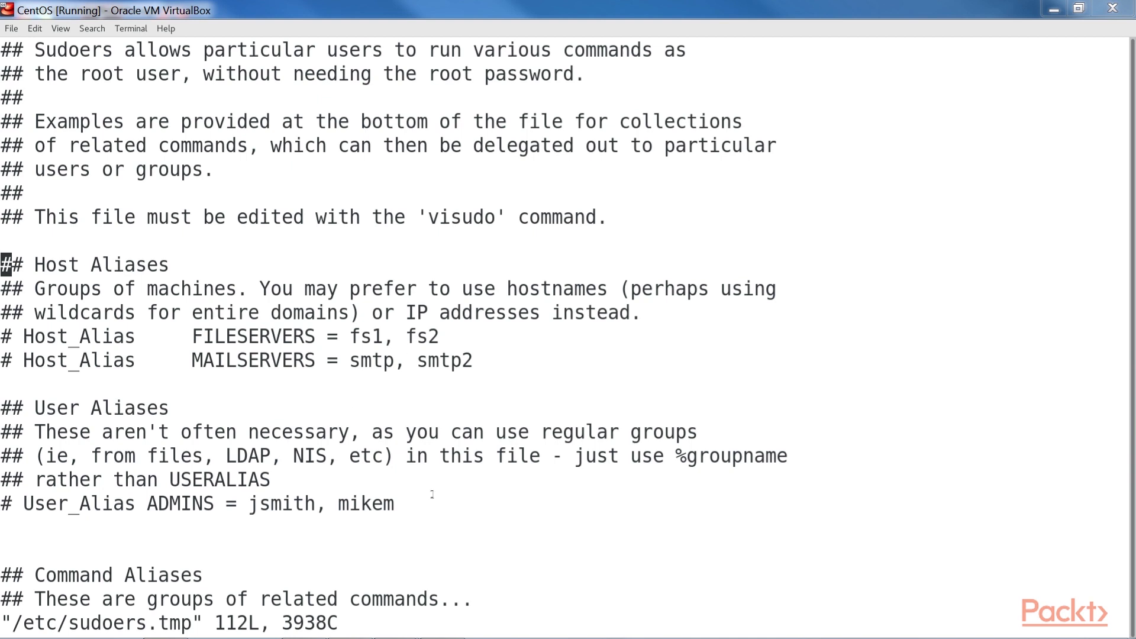
Add the sudoers rule 'ADMINS ALL= (ALL) ALL' below the User Aliases section.
text(ADMINS ALL)
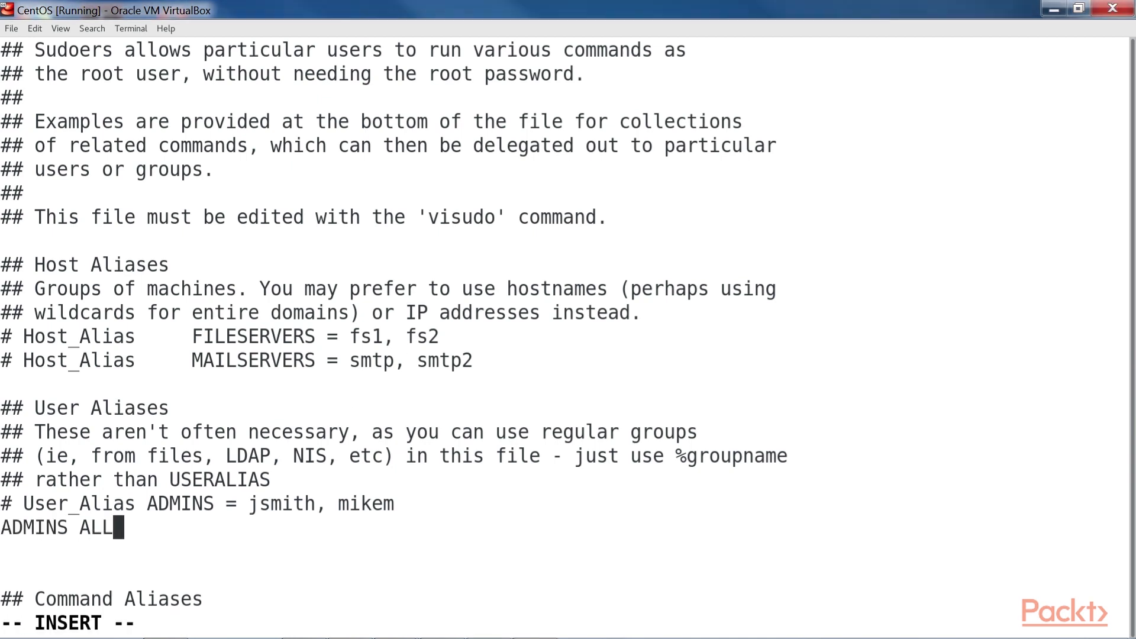
text(= (ALL)
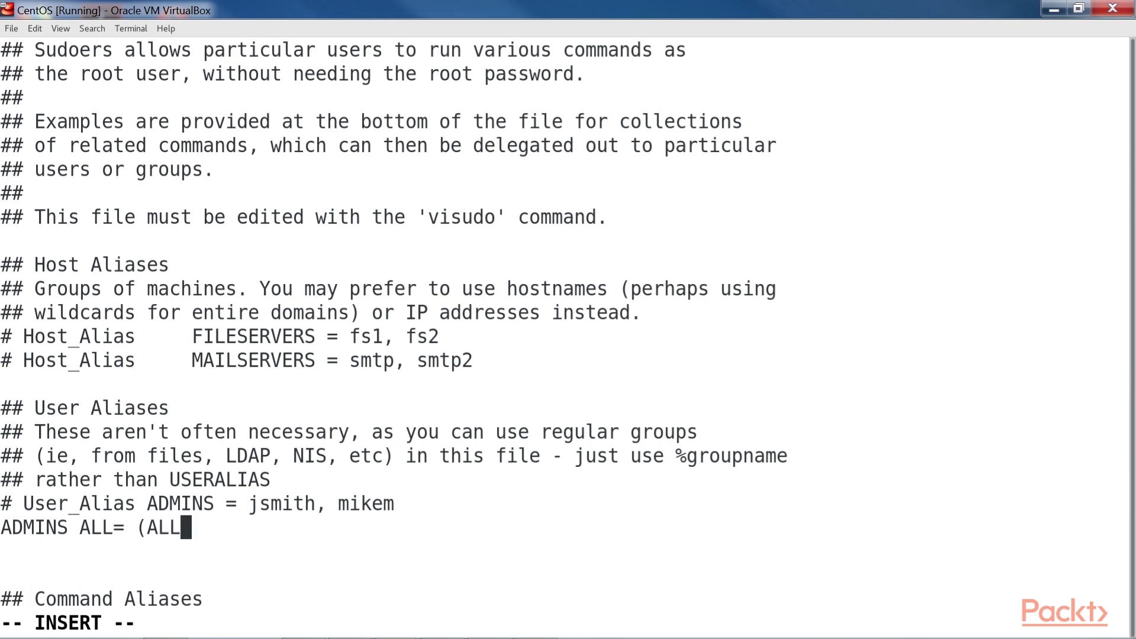
text() ALL)
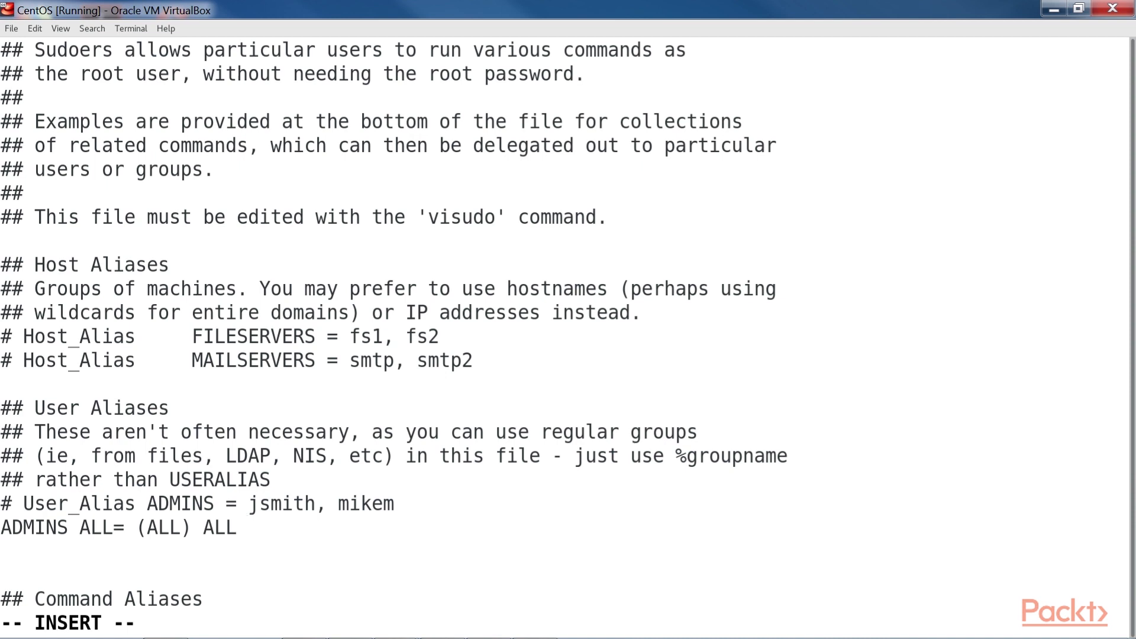
Add the sudoers rule 'frank ALL= (ALL) ALL' beneath it.
text(frank ALL=)
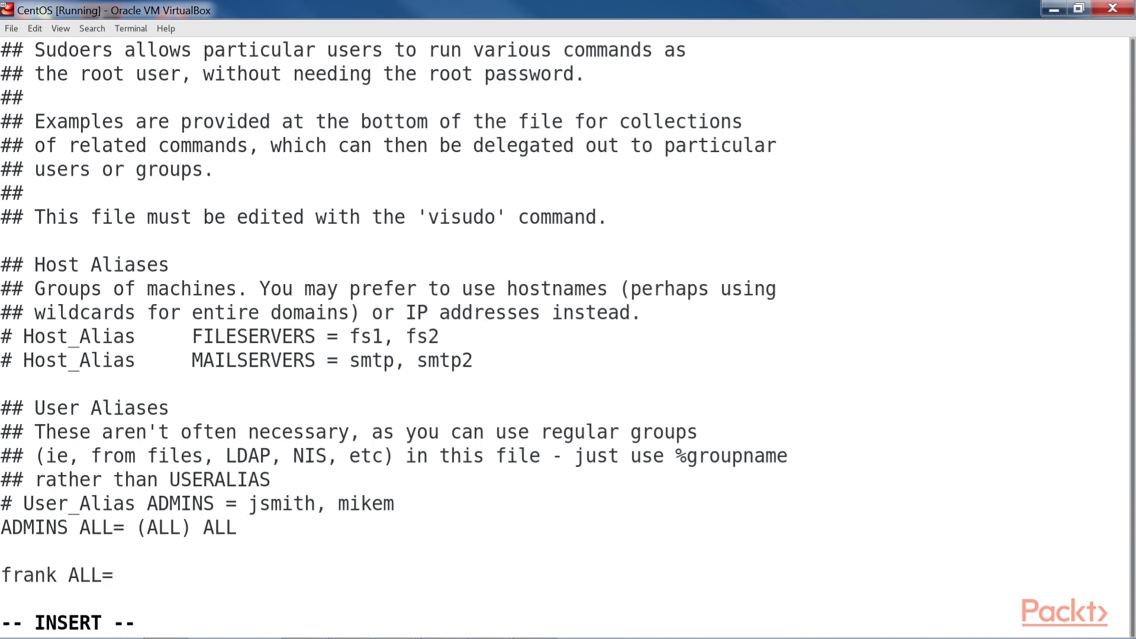
text((ALL) ALL)
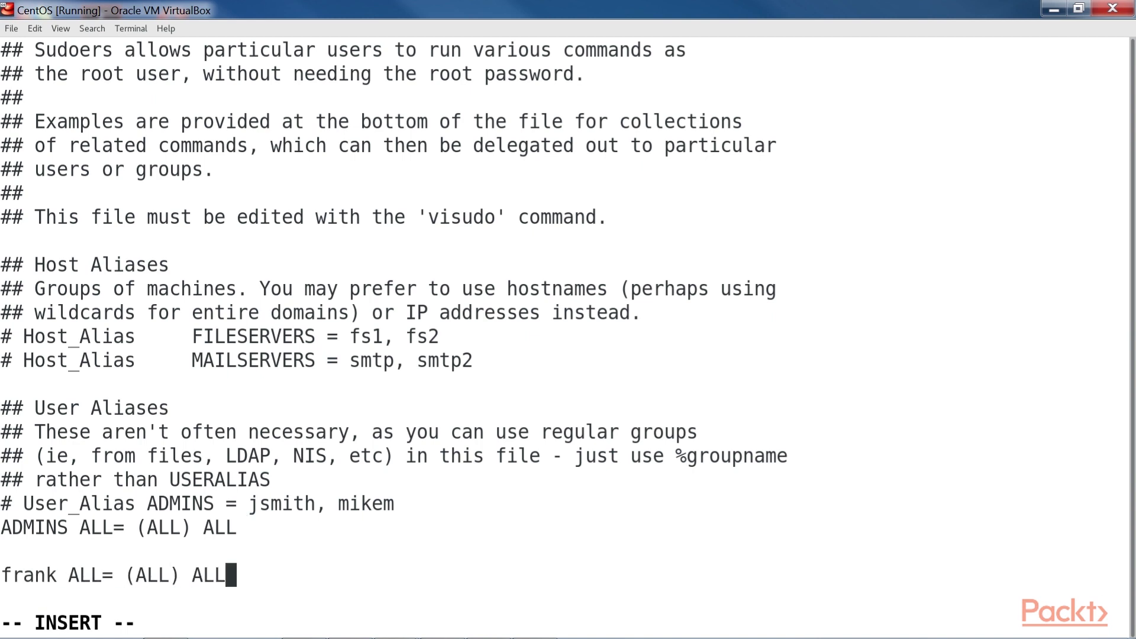